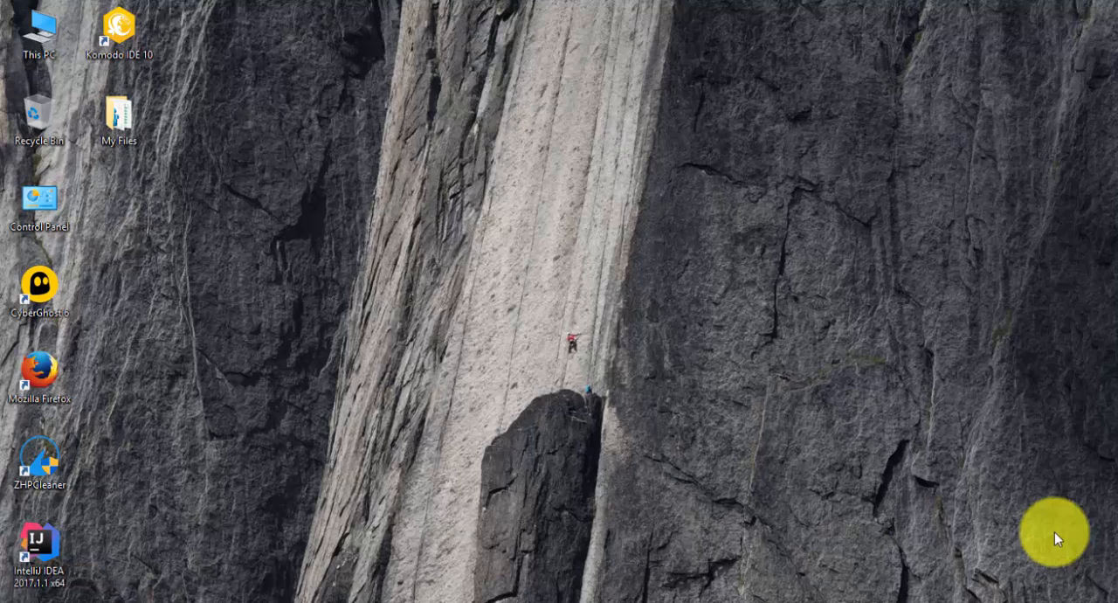
pyautogui.moveTo(330, 597)
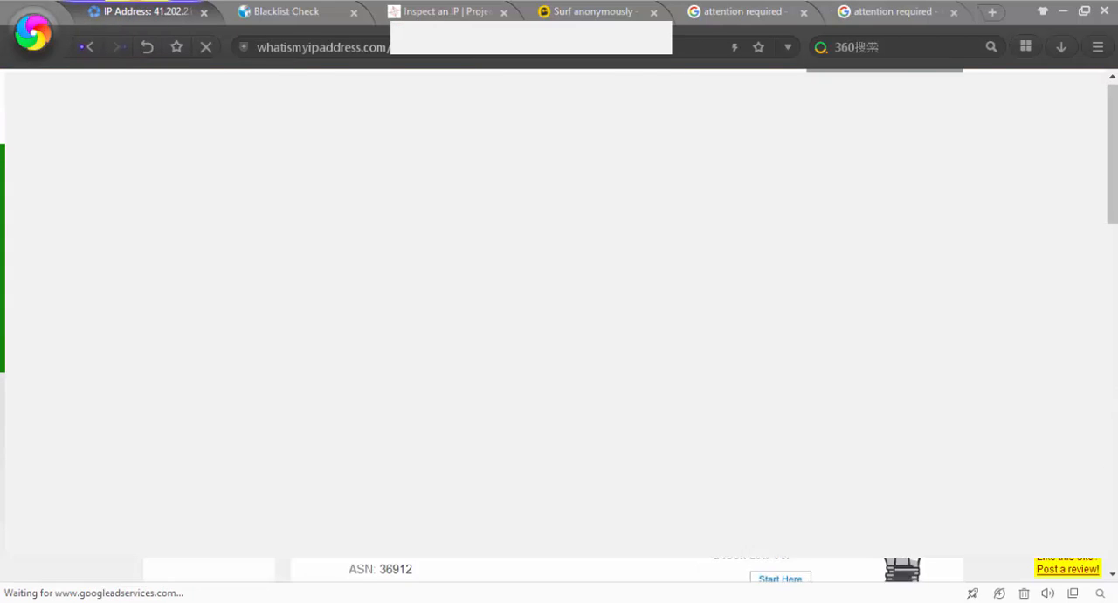
# - Scroll through the IP address's Blacklist Check results on whatismyipaddress.com
pyautogui.scroll(-3)
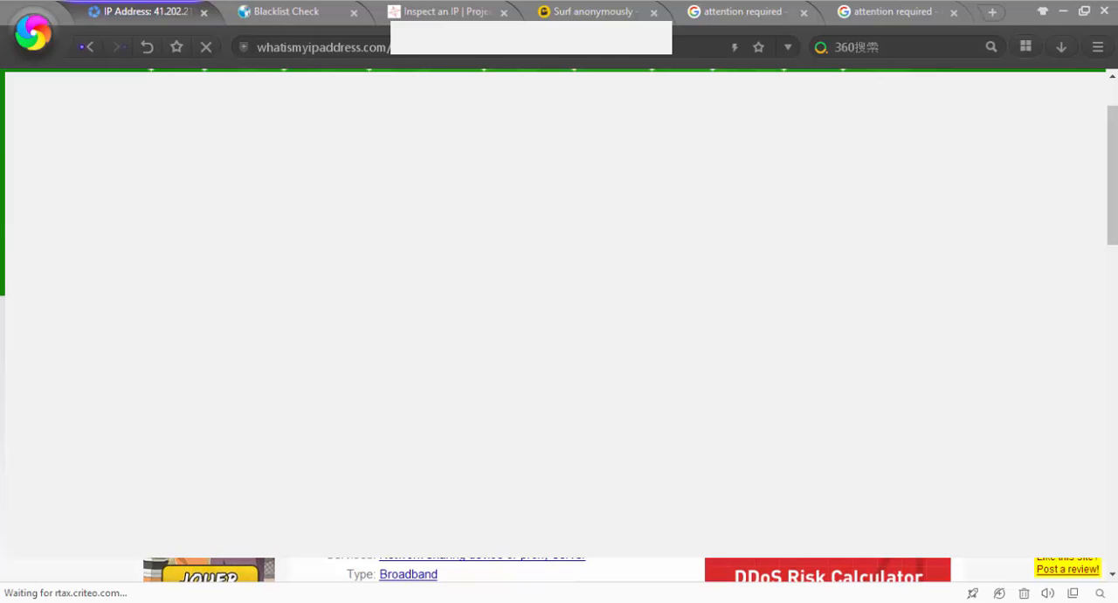
pyautogui.scroll(-3)
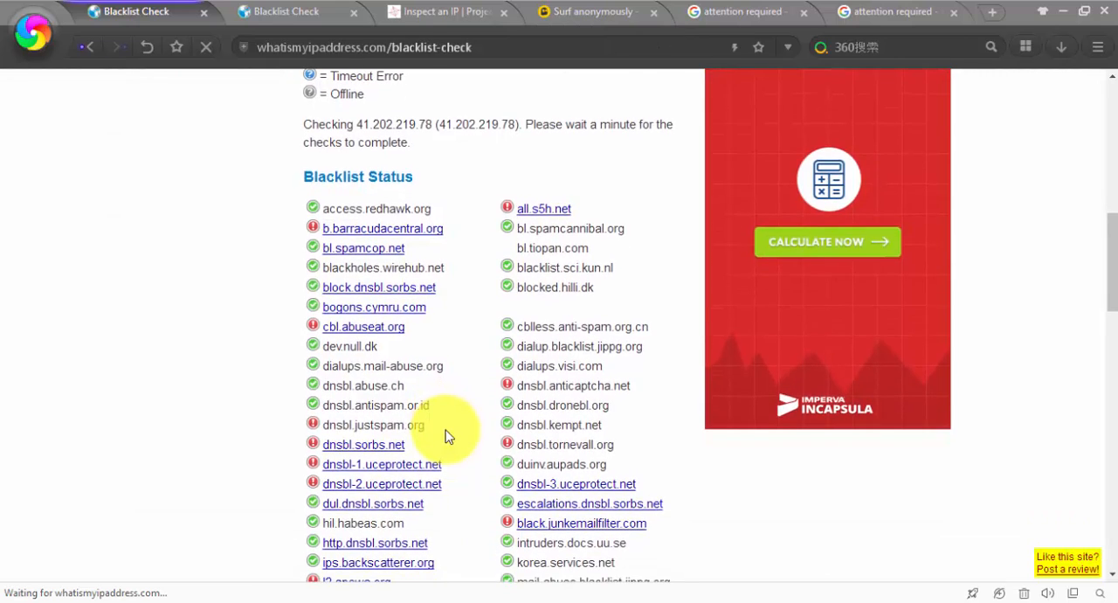
pyautogui.scroll(-3)
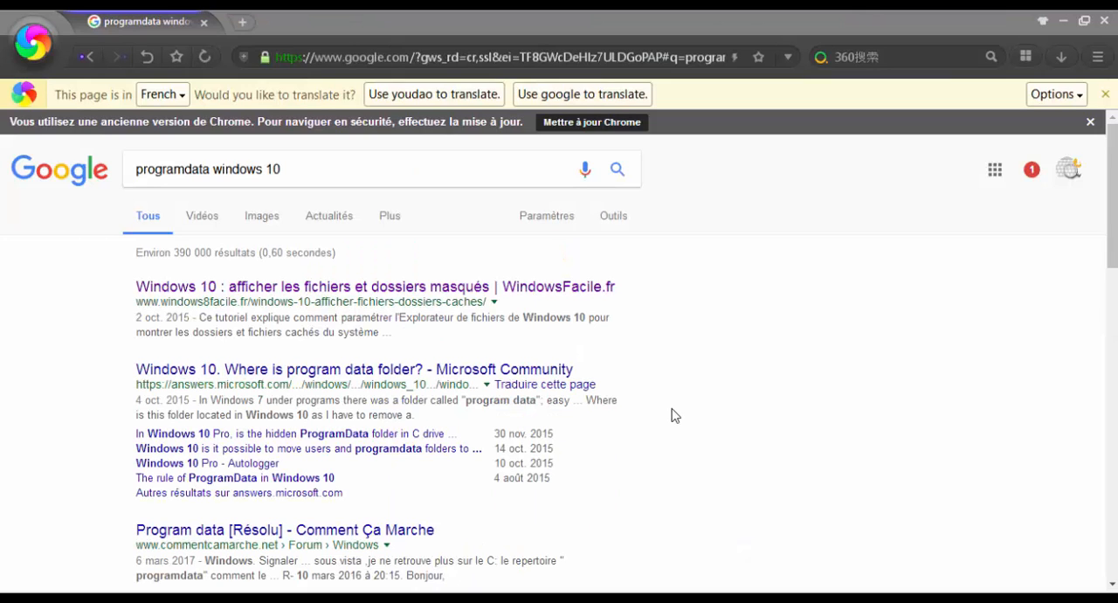
pyautogui.moveTo(482, 297)
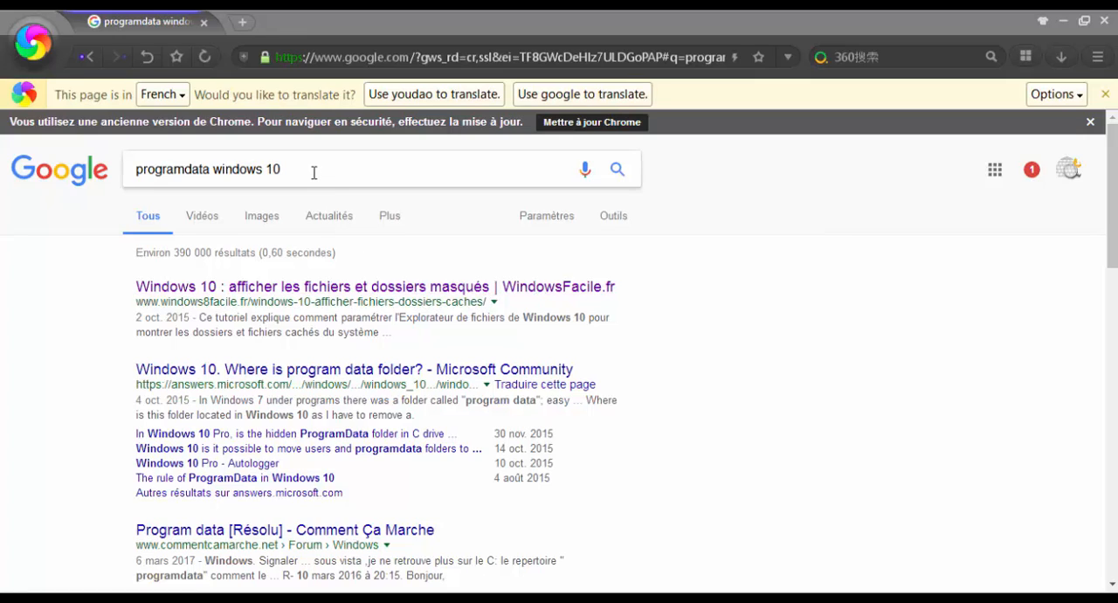
pyautogui.moveTo(339, 297)
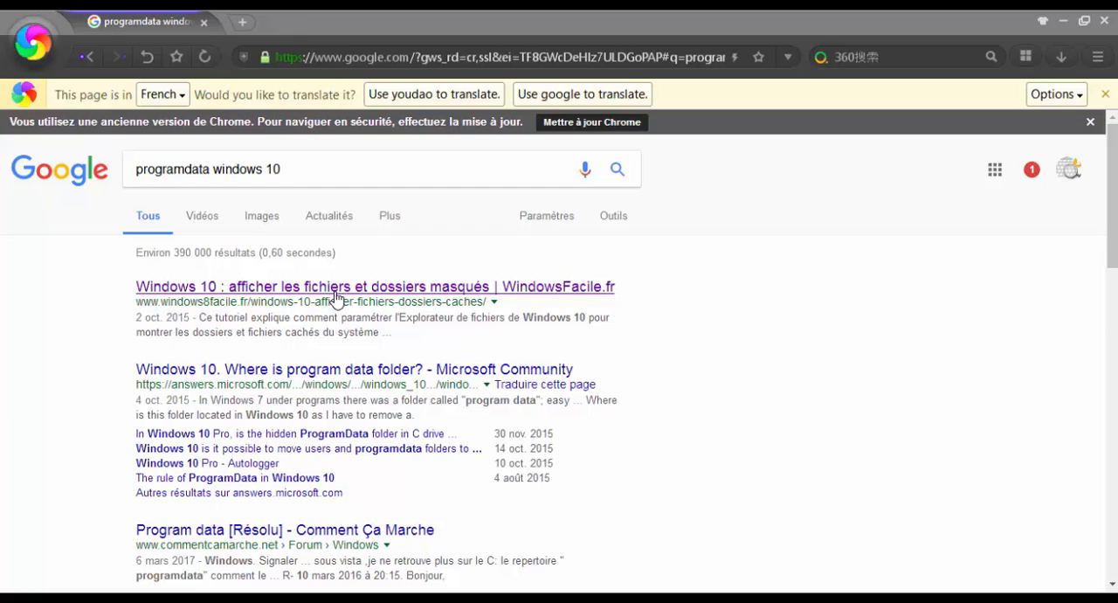
# - Open the WindowsFacile.fr result 'Windows 10 : afficher les fichiers et dossiers masqués'
pyautogui.click(375, 287)
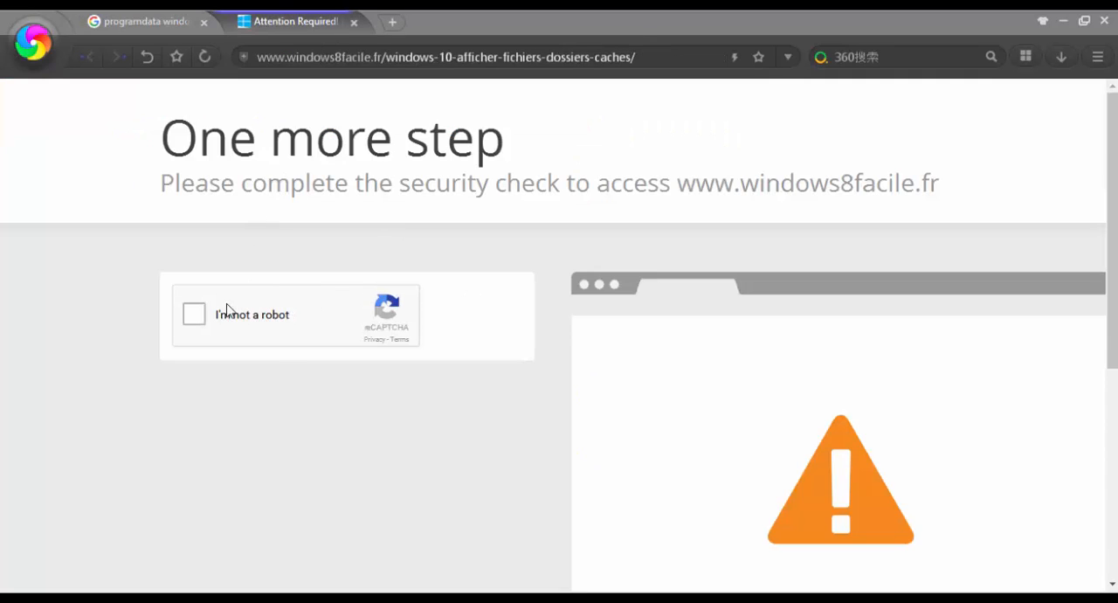
pyautogui.moveTo(288, 358)
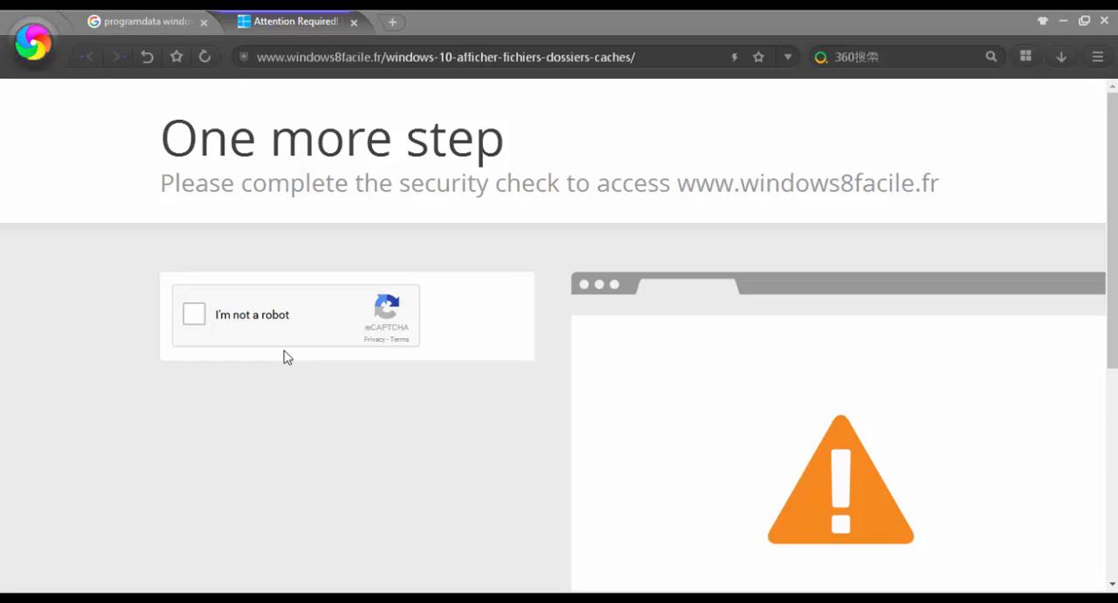
pyautogui.moveTo(163, 526)
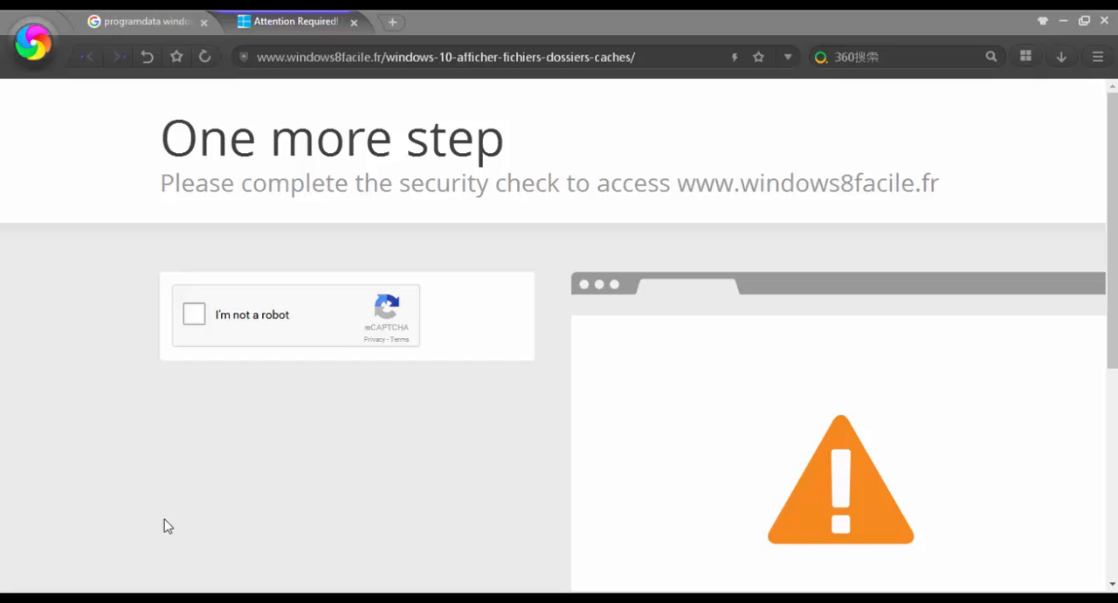
pyautogui.moveTo(337, 238)
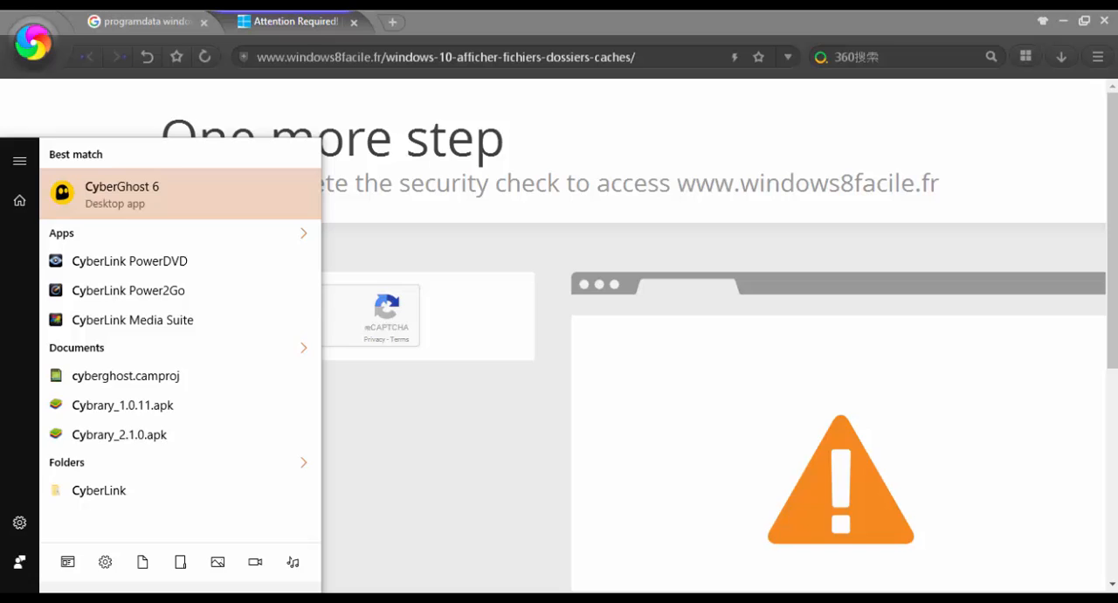
# - Launch CyberGhost 6, connect Surf Anonymously via Amsterdam, and close the app window
pyautogui.click(574, 301)
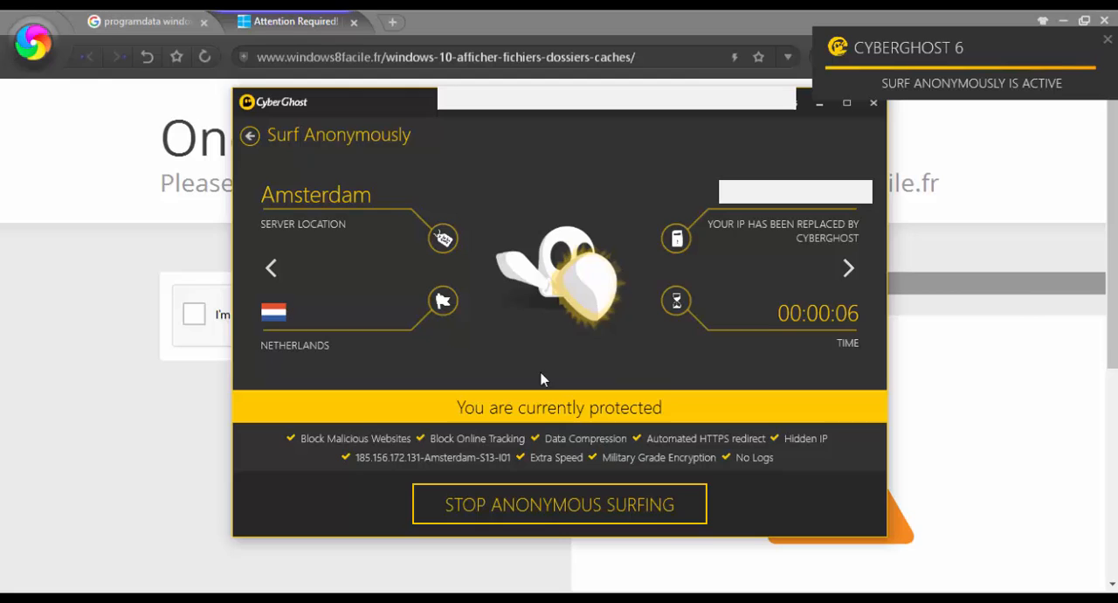
pyautogui.moveTo(881, 185)
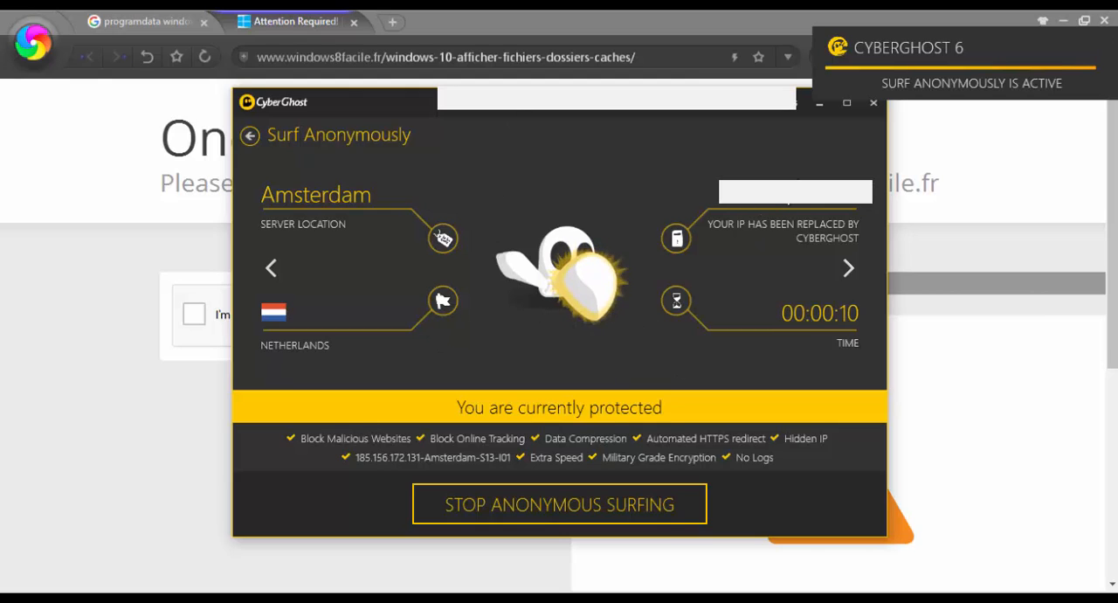
pyautogui.click(870, 105)
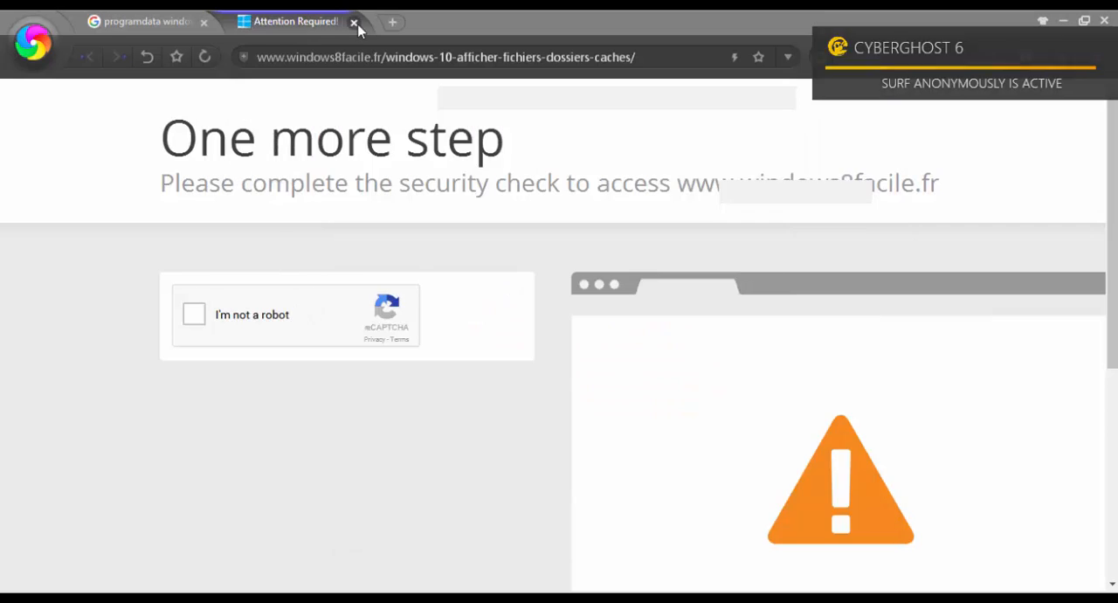
# - Close the Attention Required tab and reopen the WindowsFacile.fr search result
pyautogui.click(355, 21)
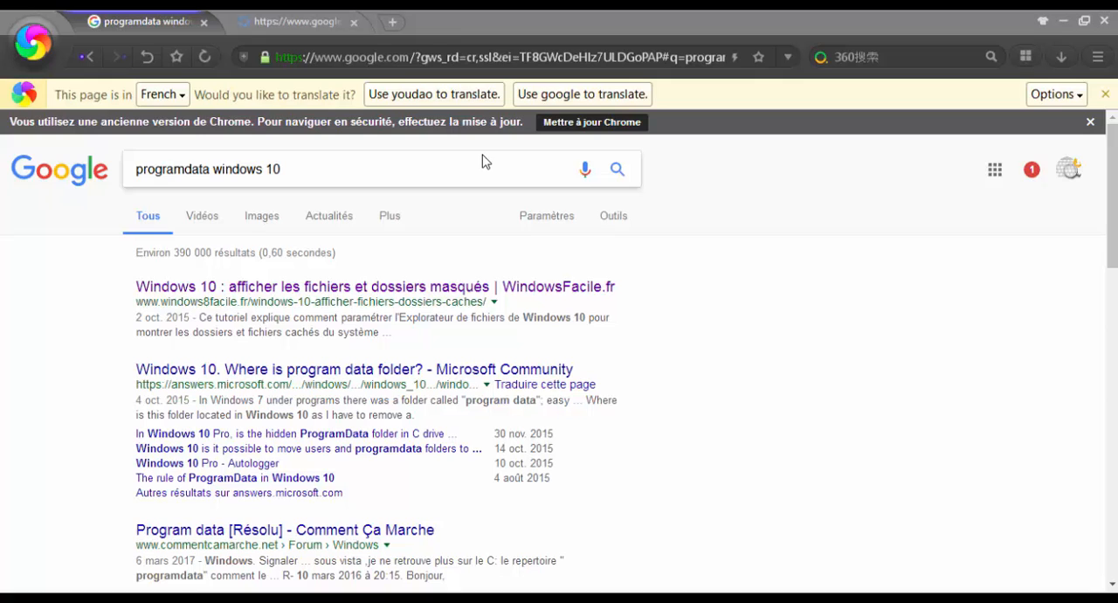
pyautogui.click(374, 286)
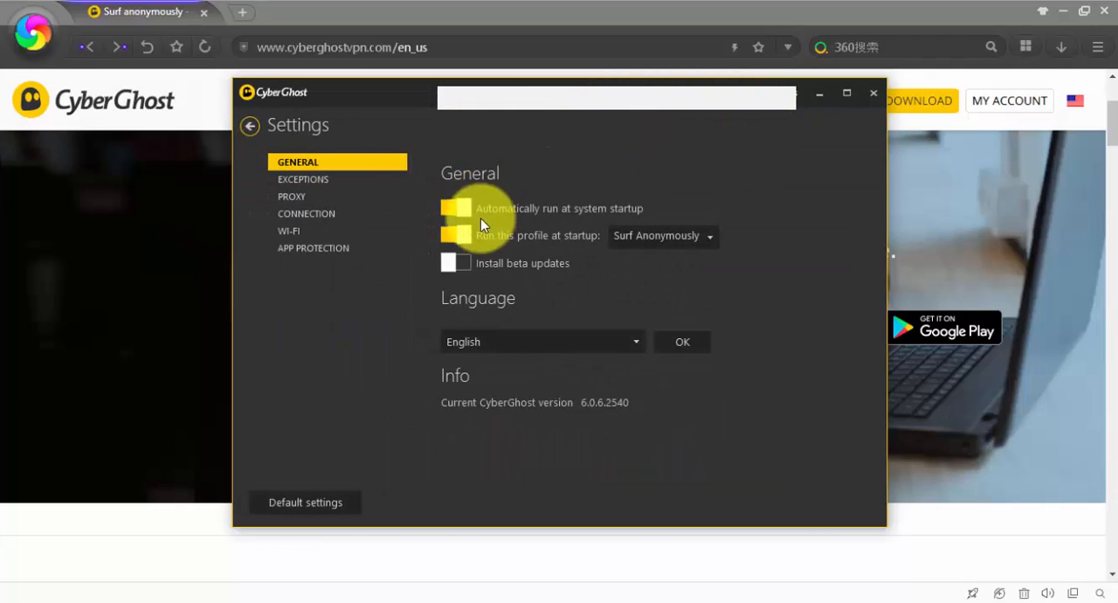
pyautogui.moveTo(521, 220)
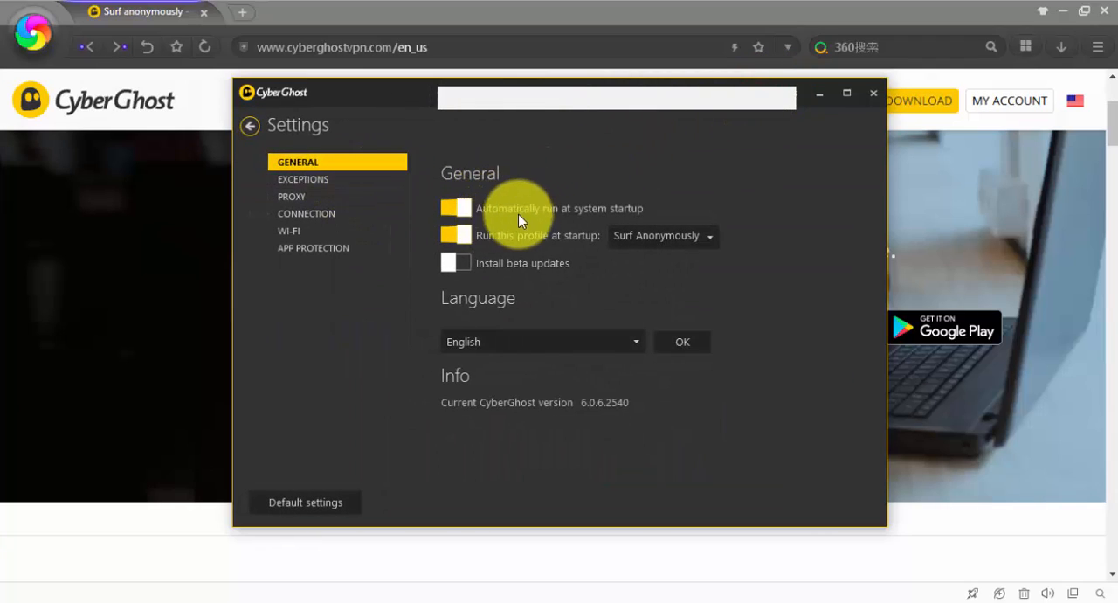
pyautogui.moveTo(606, 335)
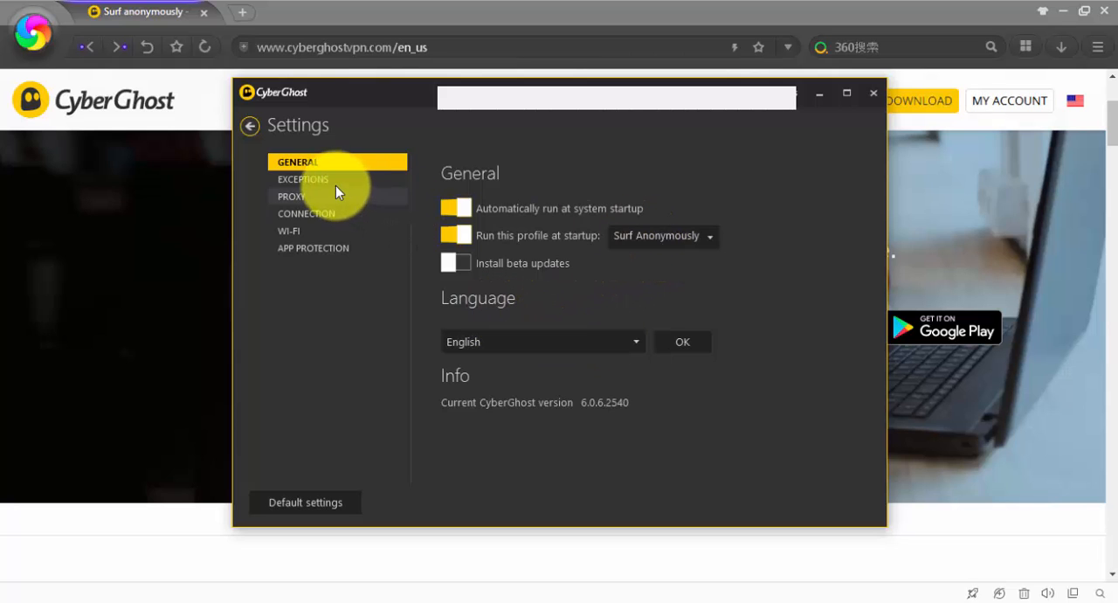
# - Look through the Proxy, Connection and App Protection settings, then return to the main screen
pyautogui.click(339, 214)
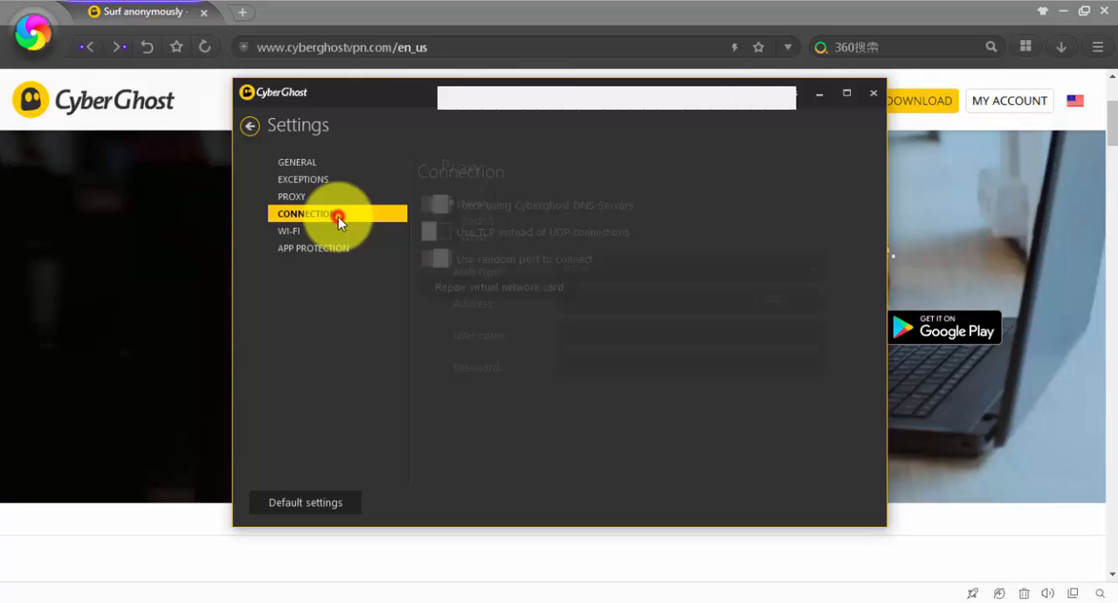
pyautogui.click(289, 230)
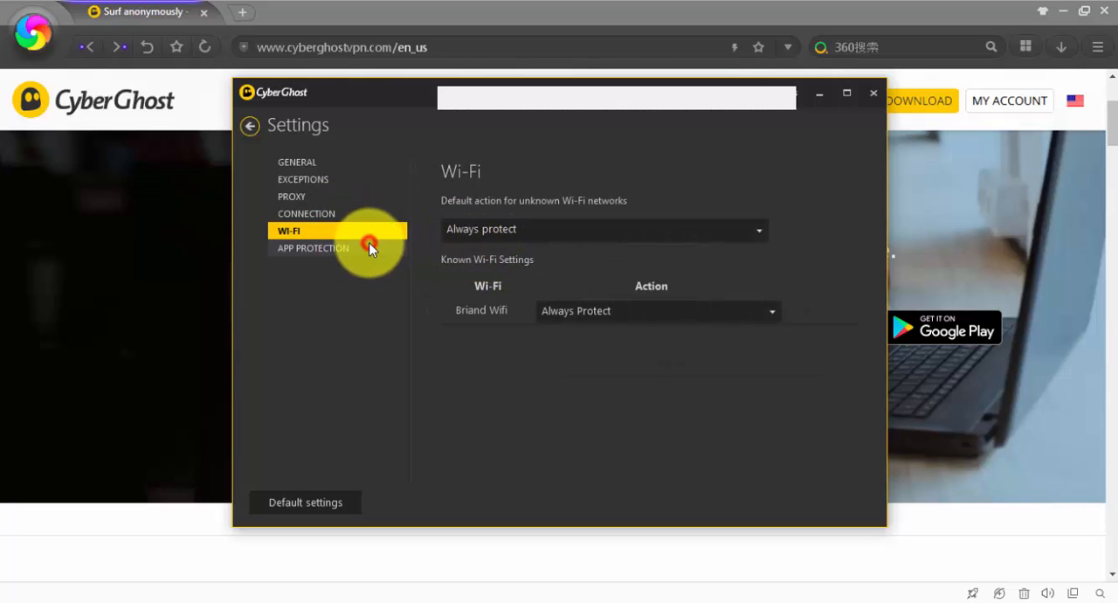
pyautogui.click(313, 247)
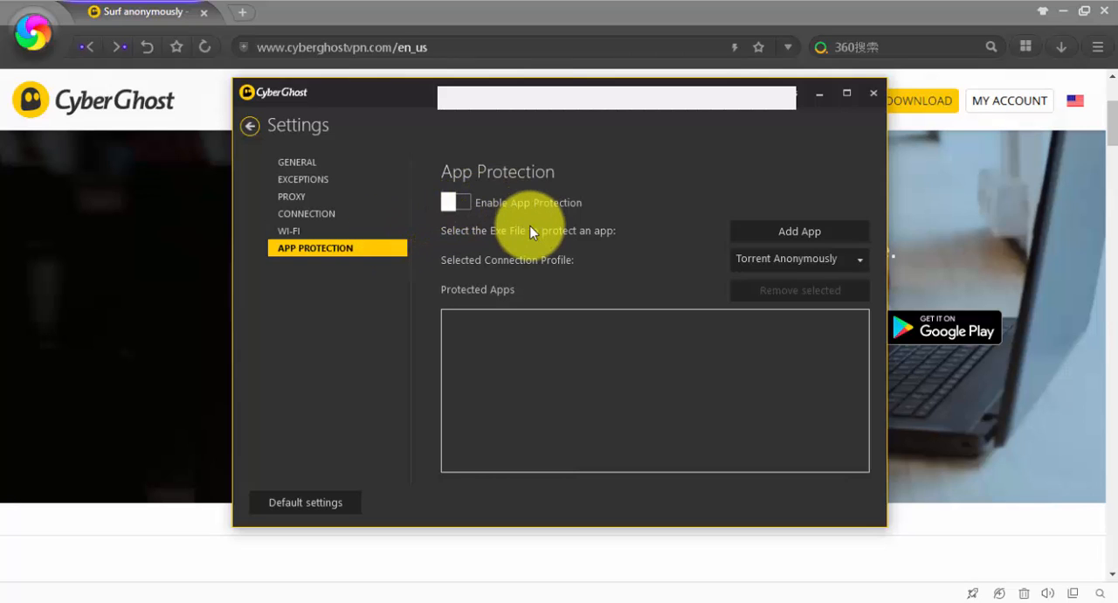
pyautogui.moveTo(525, 105)
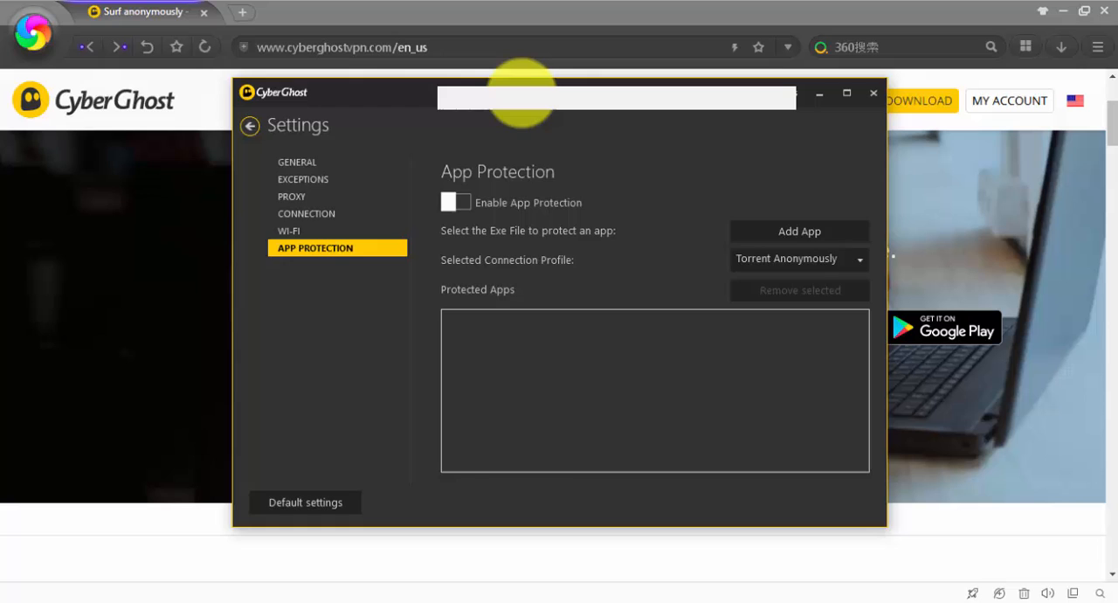
pyautogui.click(251, 126)
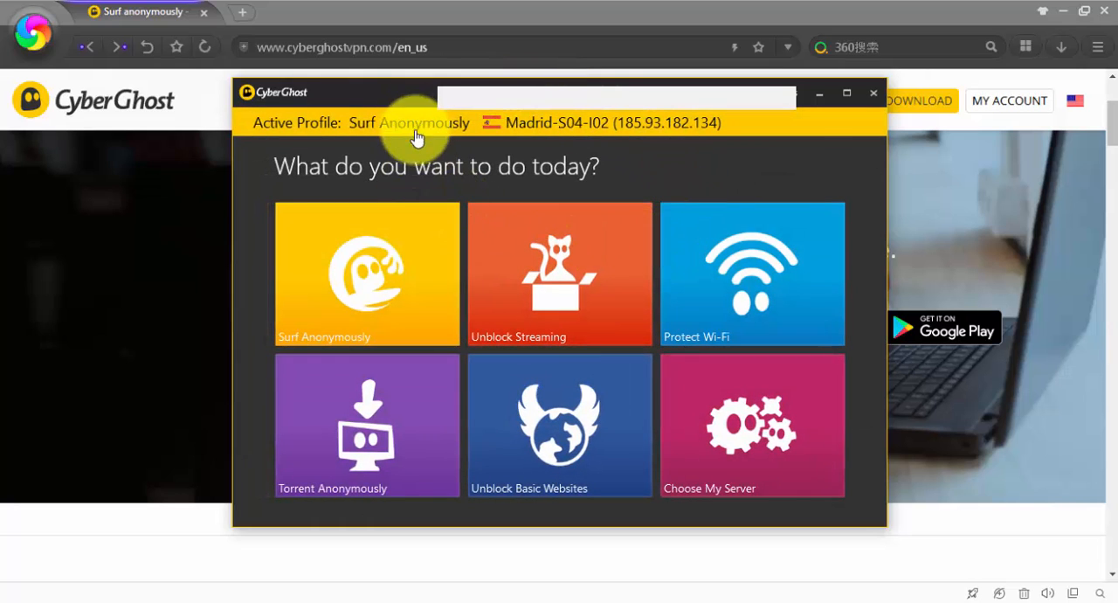
# - Review the Surf Anonymously launch options and extra features, then close CyberGhost
pyautogui.click(367, 274)
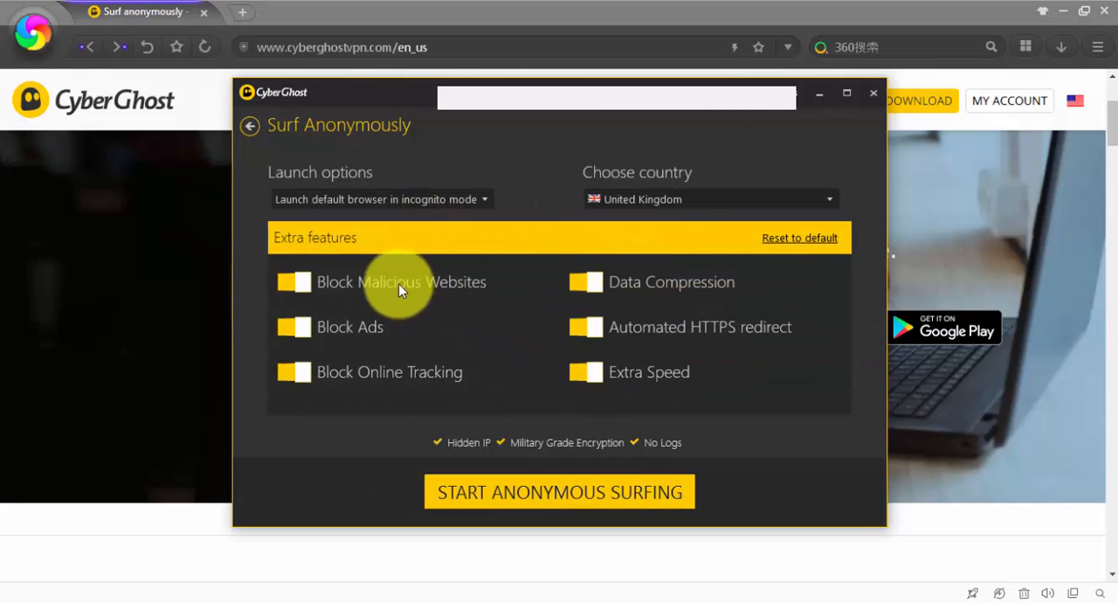
pyautogui.moveTo(488, 306)
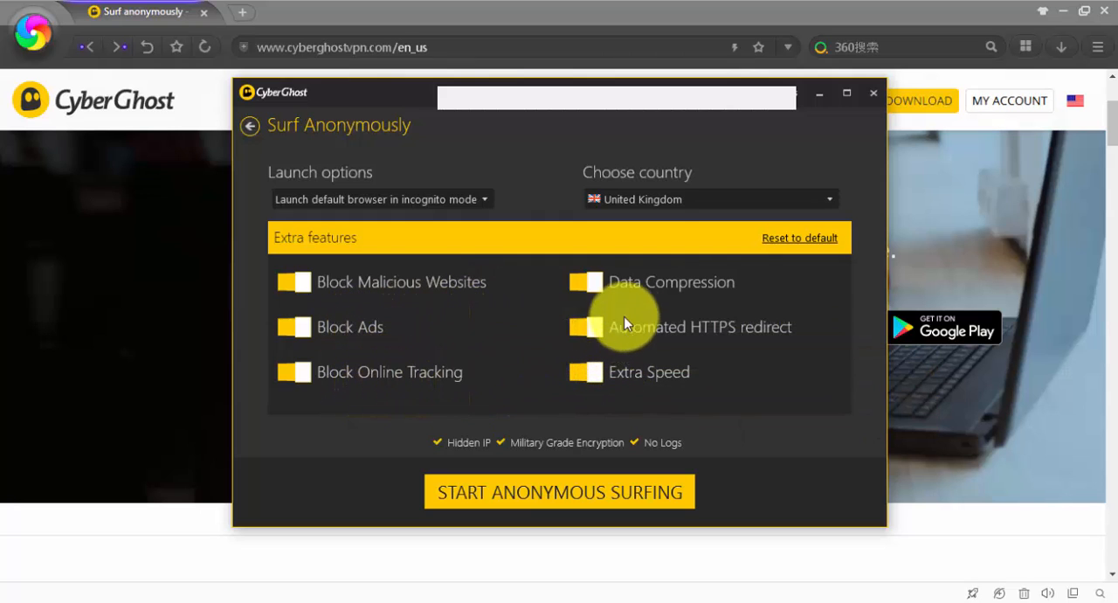
pyautogui.moveTo(728, 319)
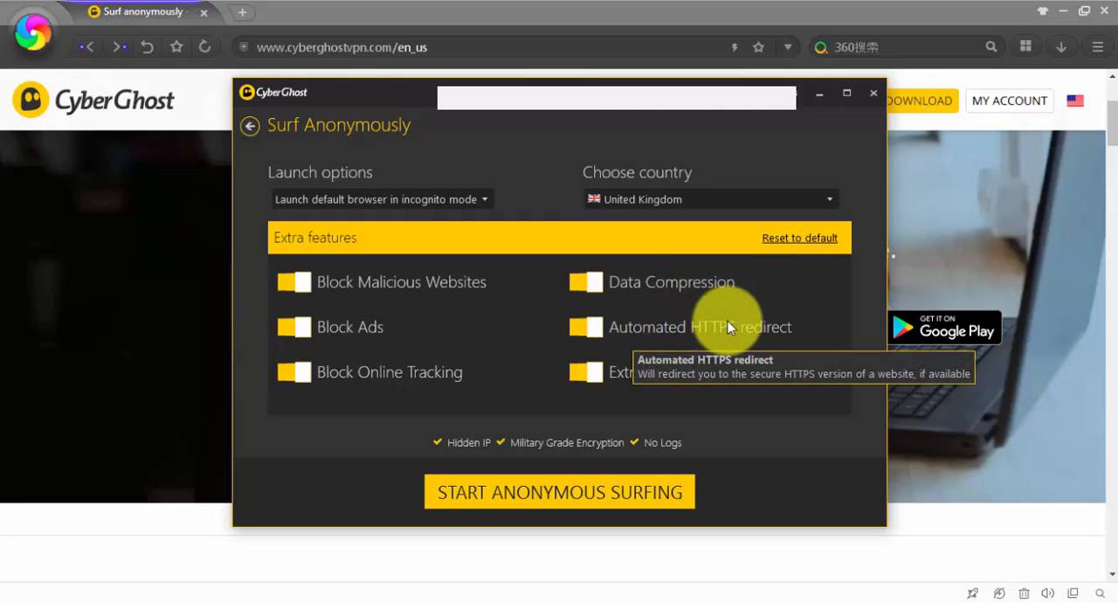
pyautogui.moveTo(640, 383)
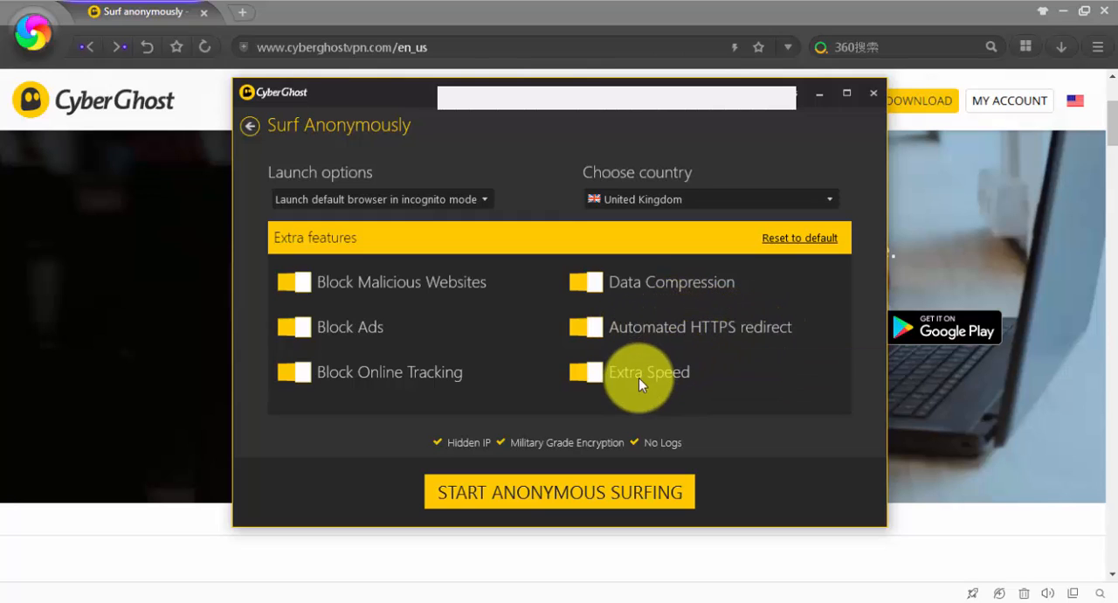
pyautogui.moveTo(649, 380)
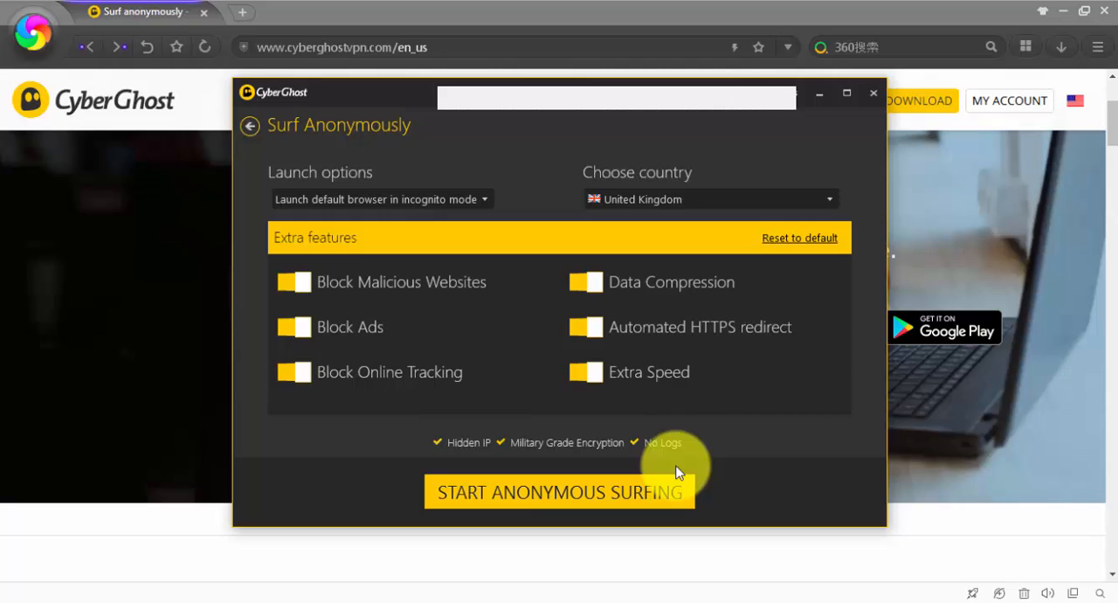
pyautogui.click(871, 93)
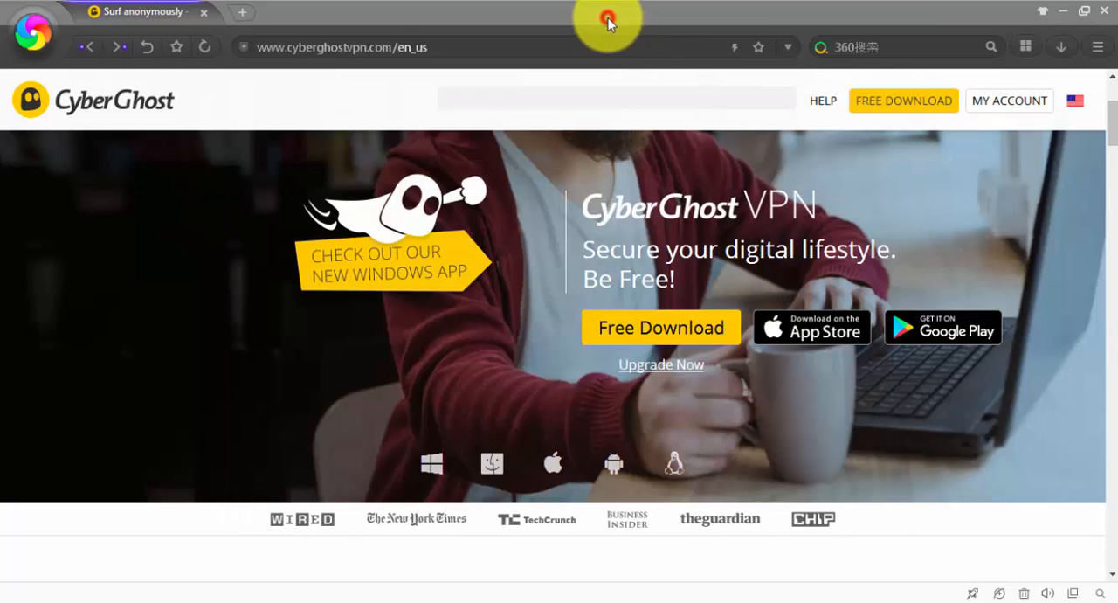